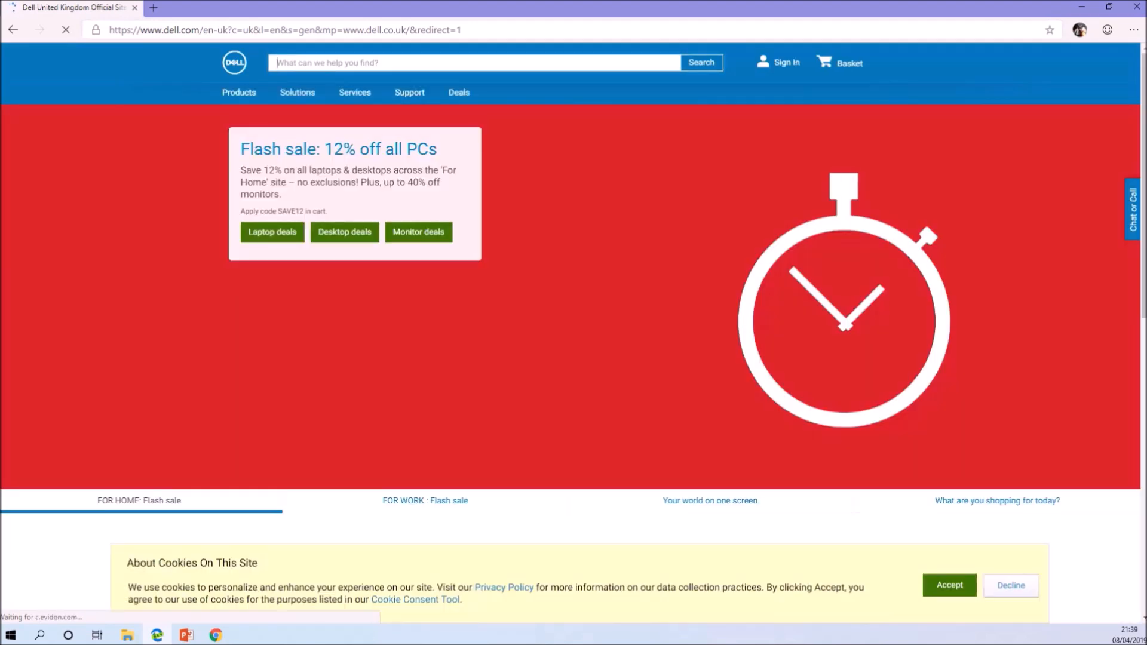
Reach Drivers & Downloads, browse all products and narrow to Desktops & All-in-Ones, then OptiPlex
left_click(409, 92)
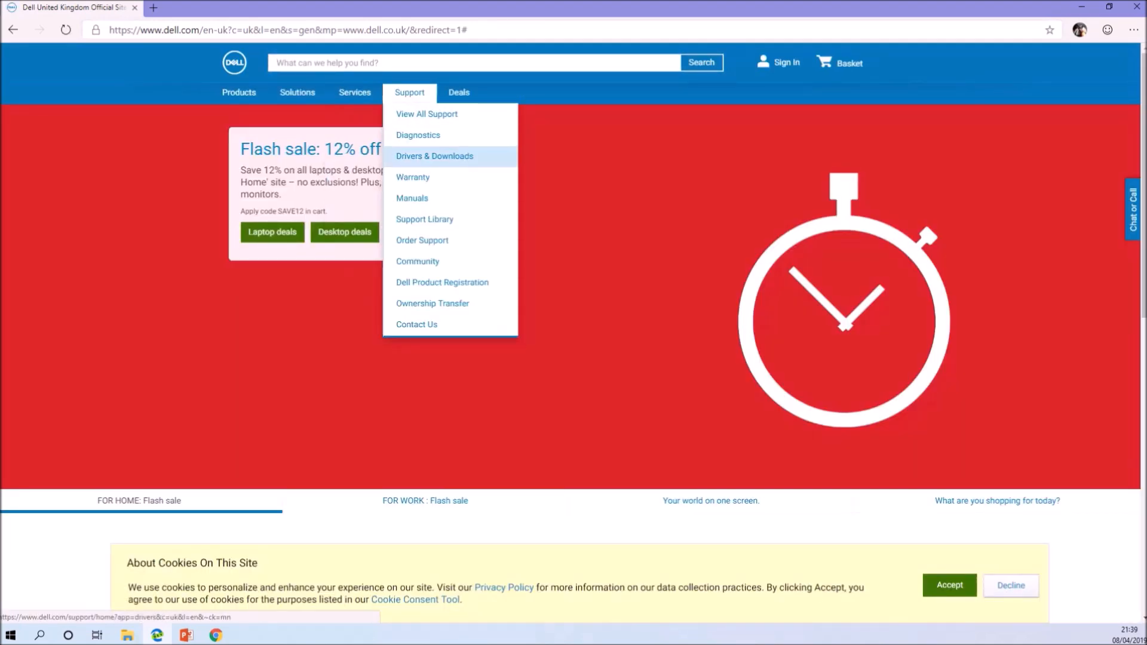
left_click(412, 198)
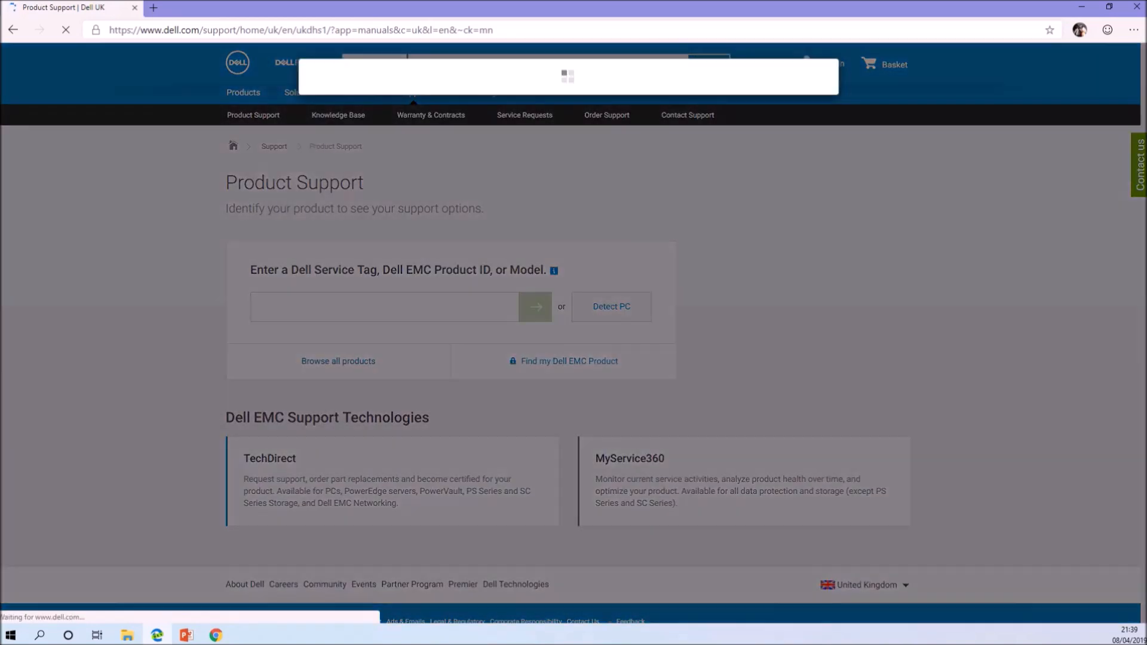
left_click(339, 361)
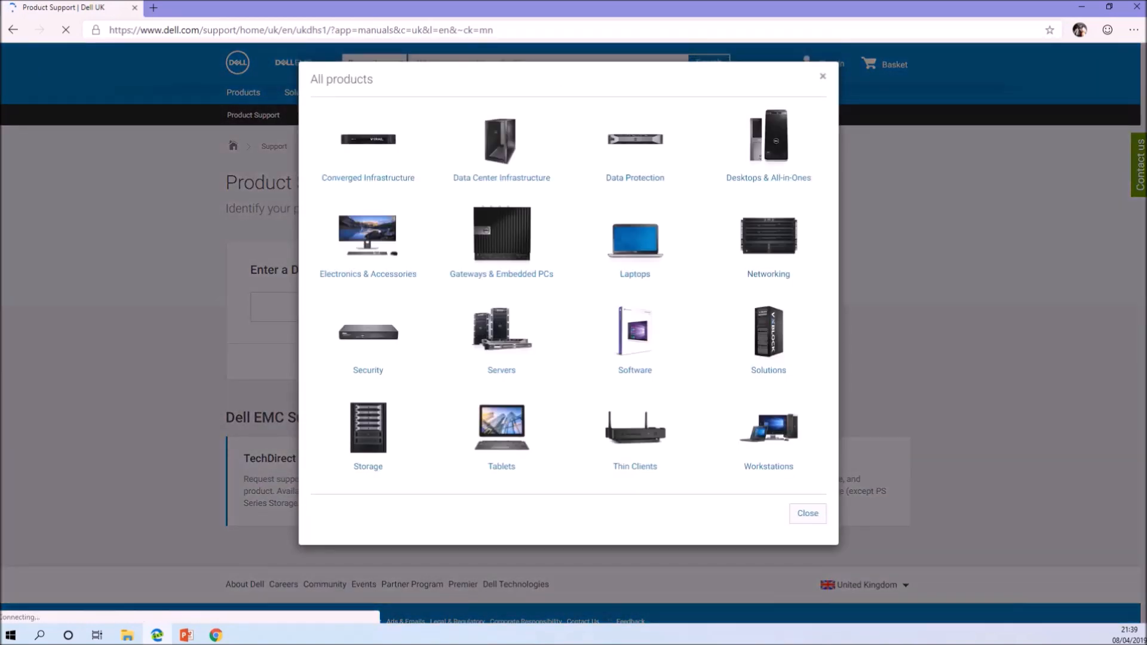
left_click(767, 177)
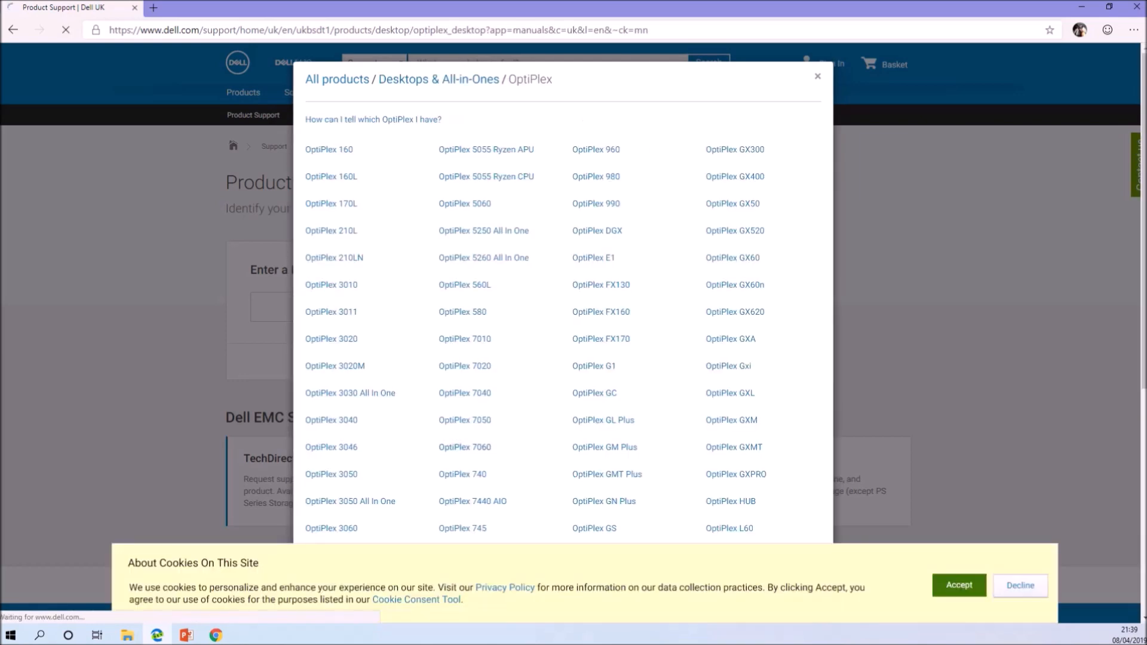
Choose OptiPlex 7060, view its Manuals & documents and bring up the Micro Service Manual PDF
left_click(465, 447)
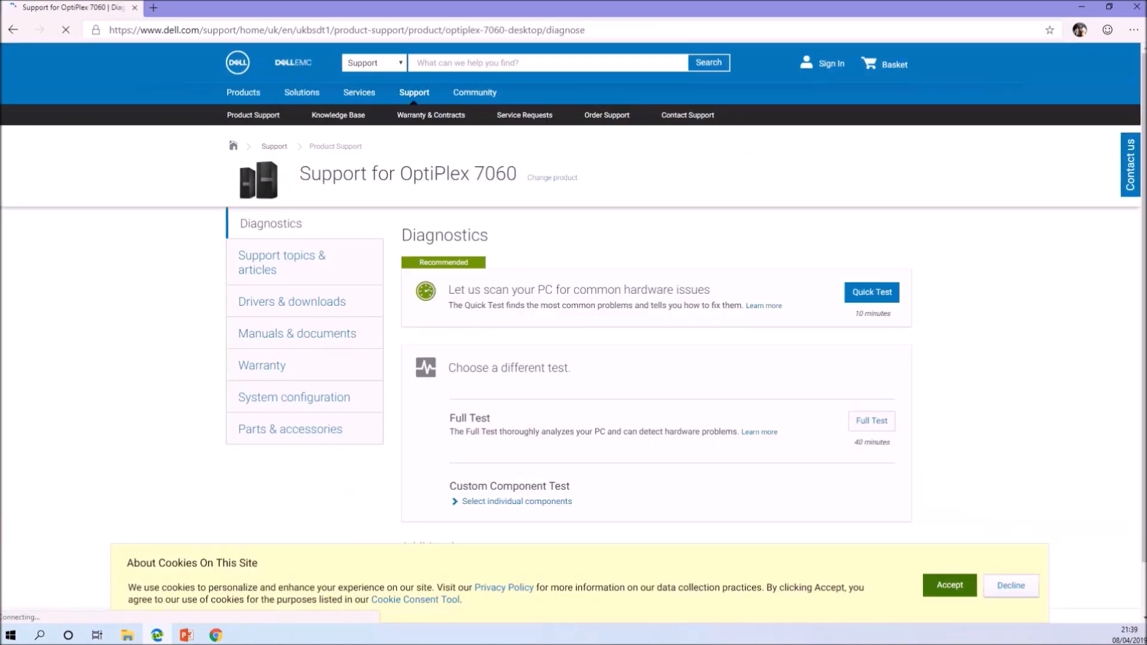
left_click(305, 333)
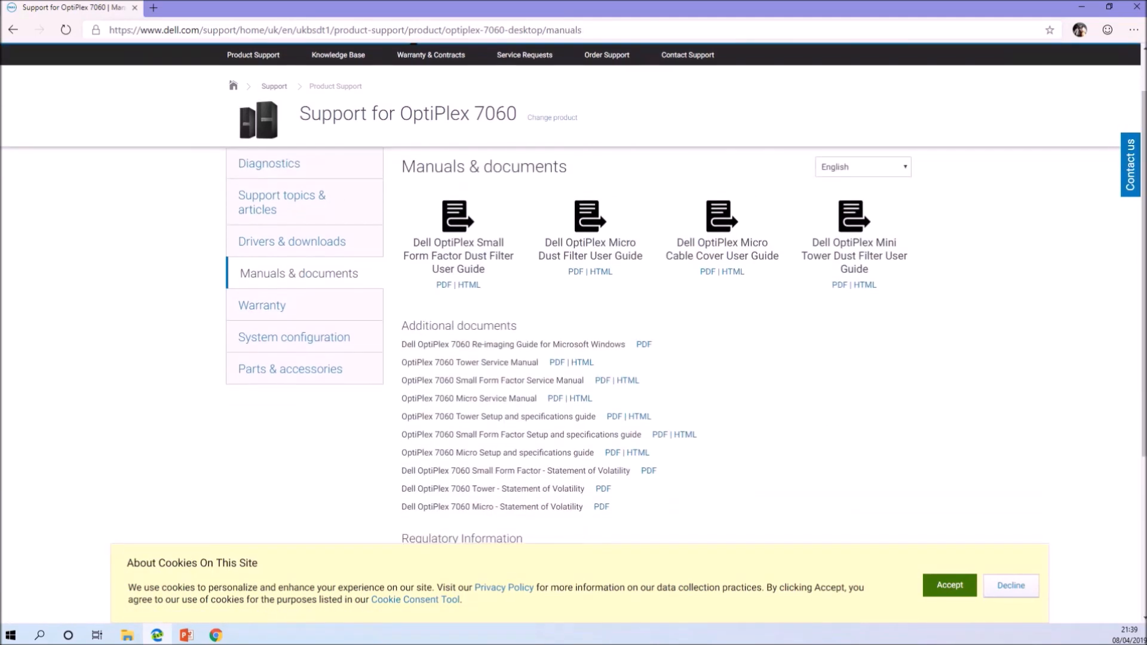
double_click(468, 398)
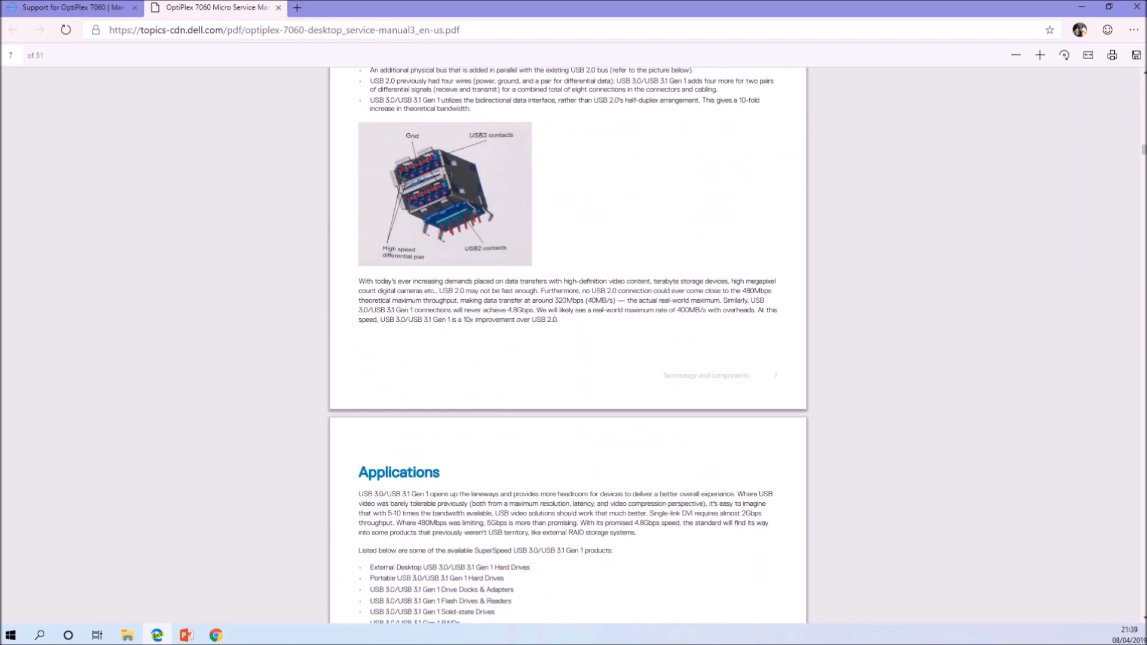
Scroll through the service manual past the RAM, SSD and troubleshooting sections to page 51 of 51
scroll("down", 3)
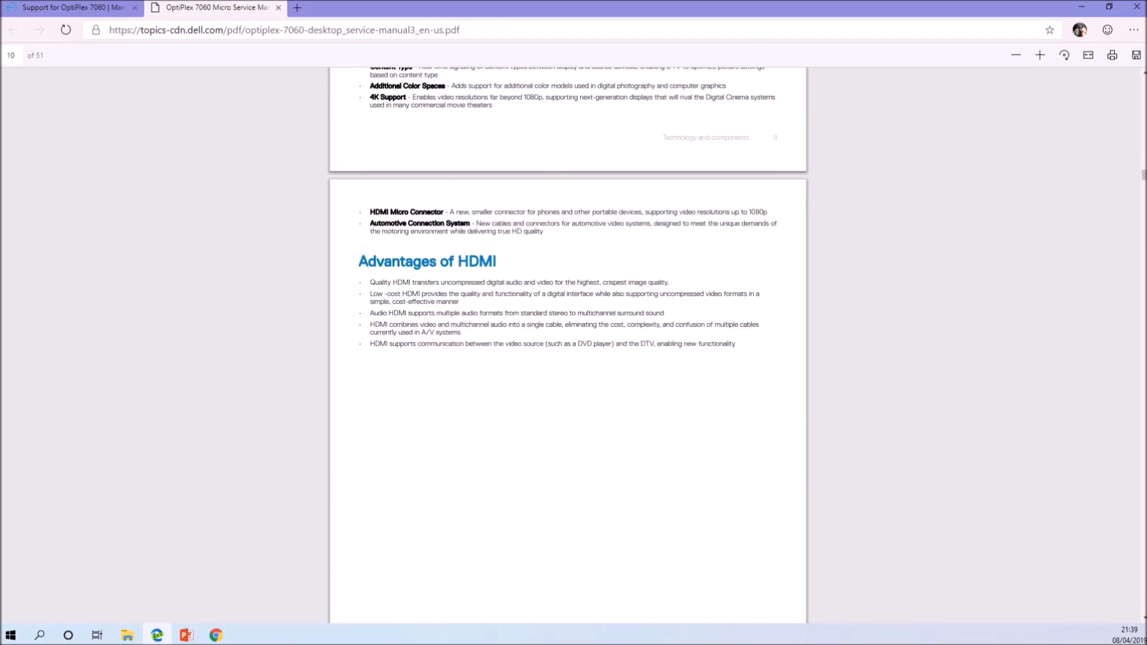
scroll("down", 3)
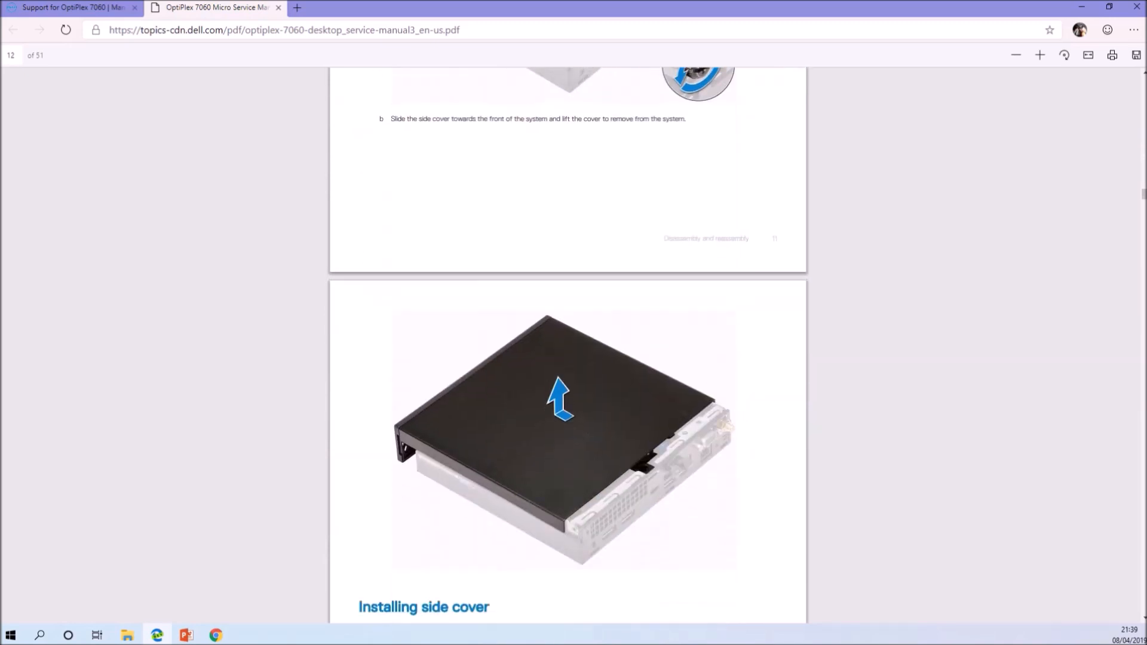
scroll("down", 3)
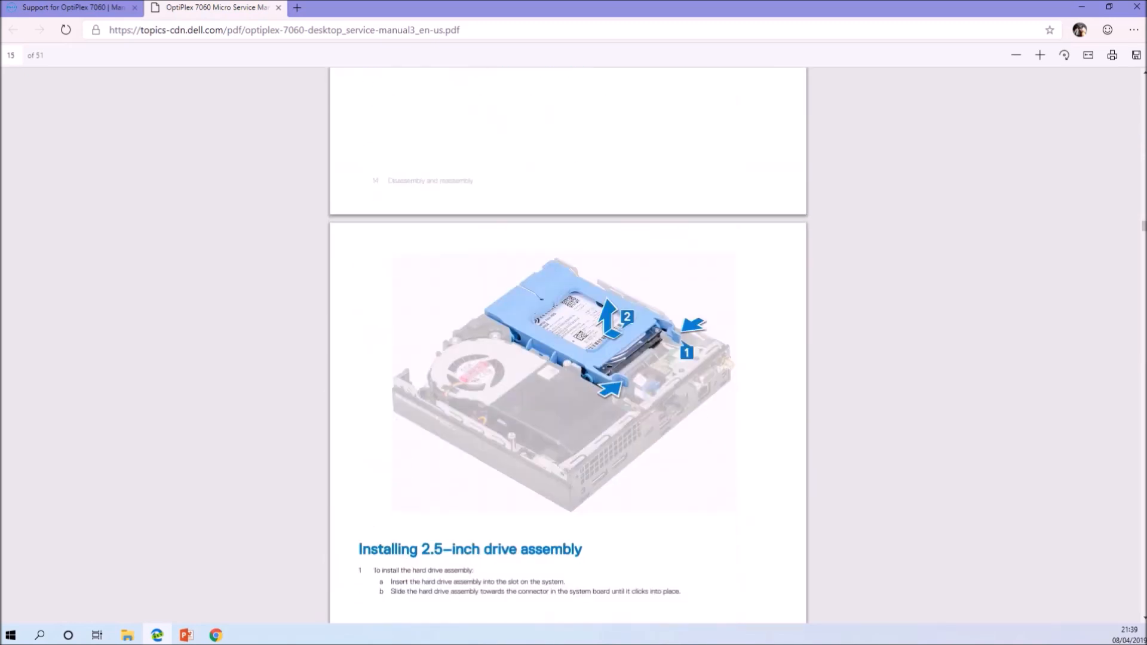
scroll("down", 3)
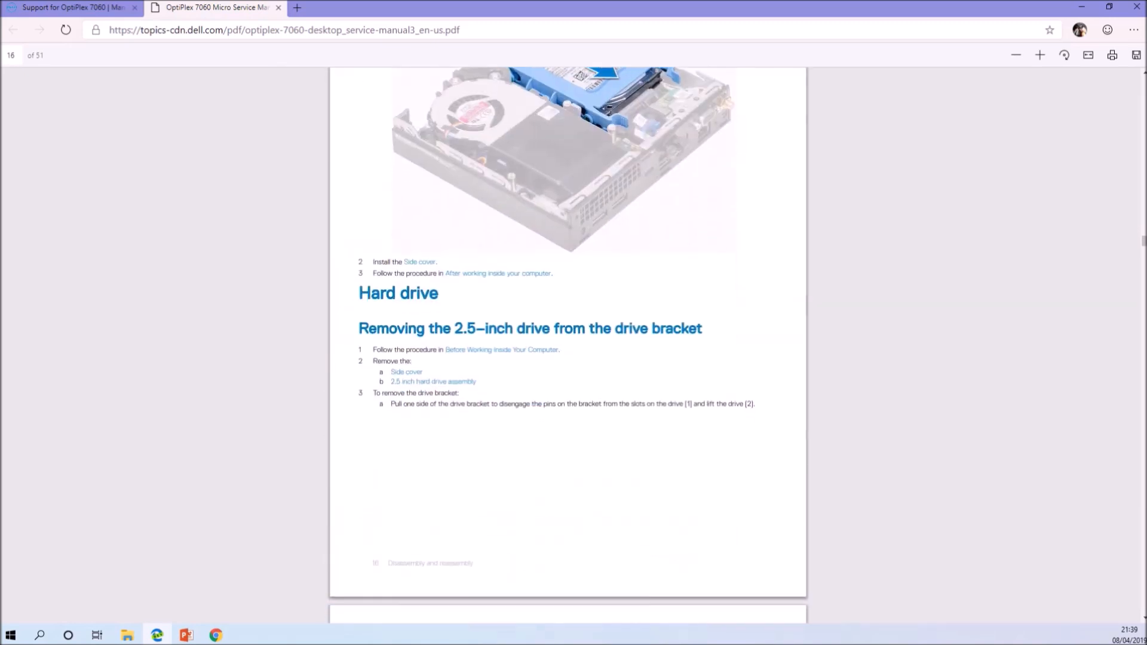
scroll("down", 3)
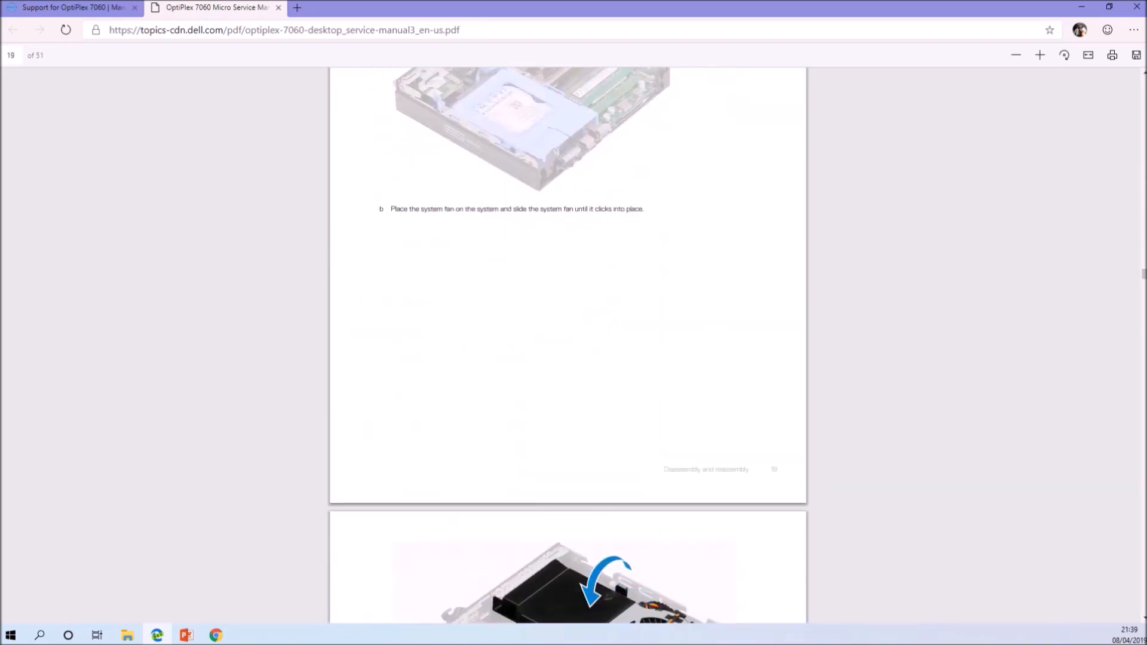
scroll("down", 3)
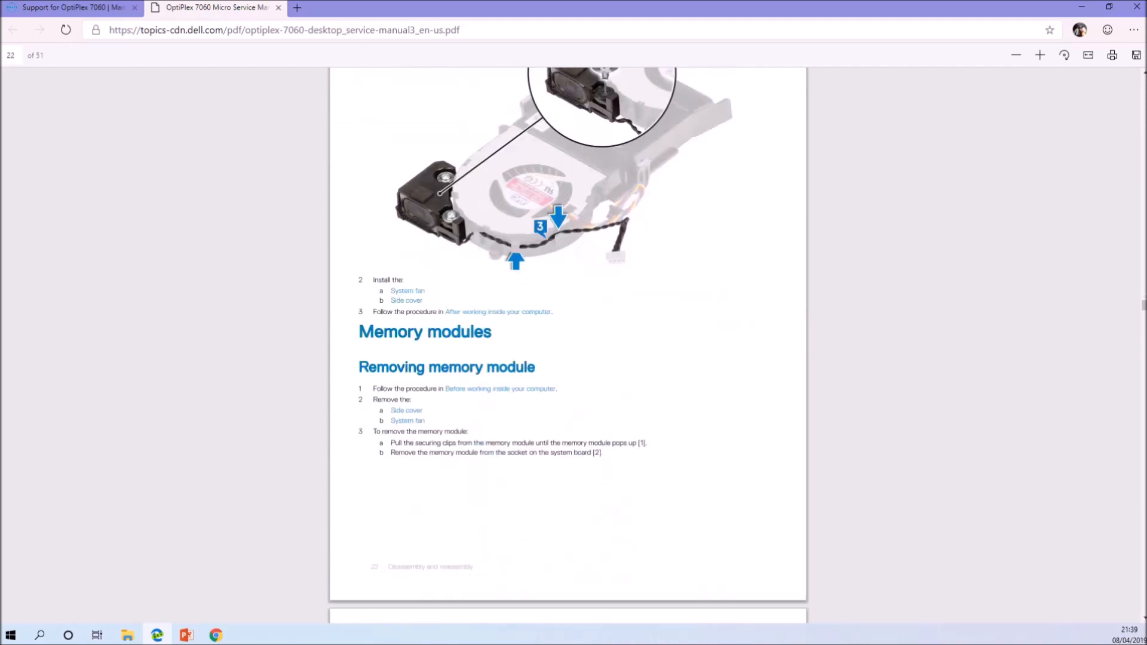
scroll("down", 3)
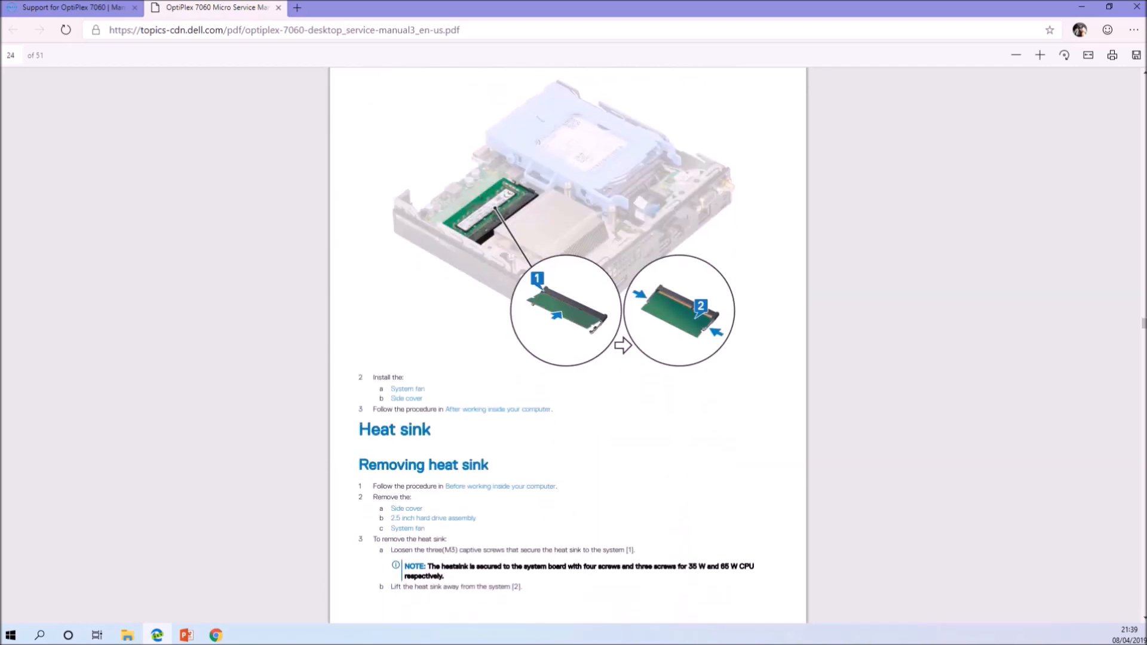
scroll("down", 3)
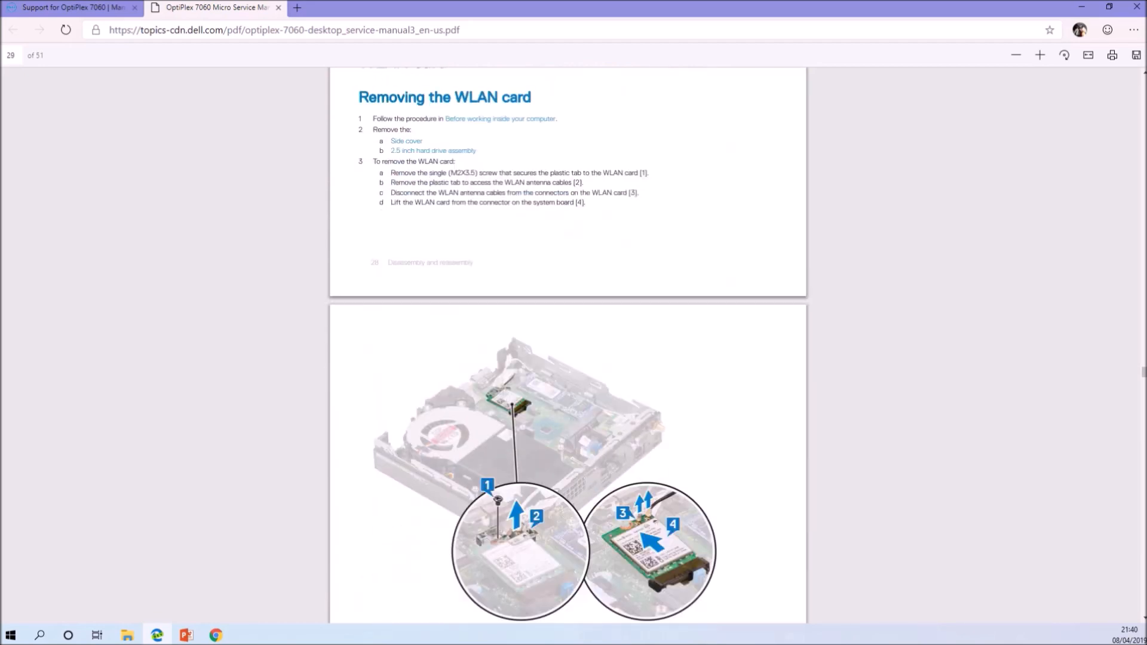
scroll("down", 3)
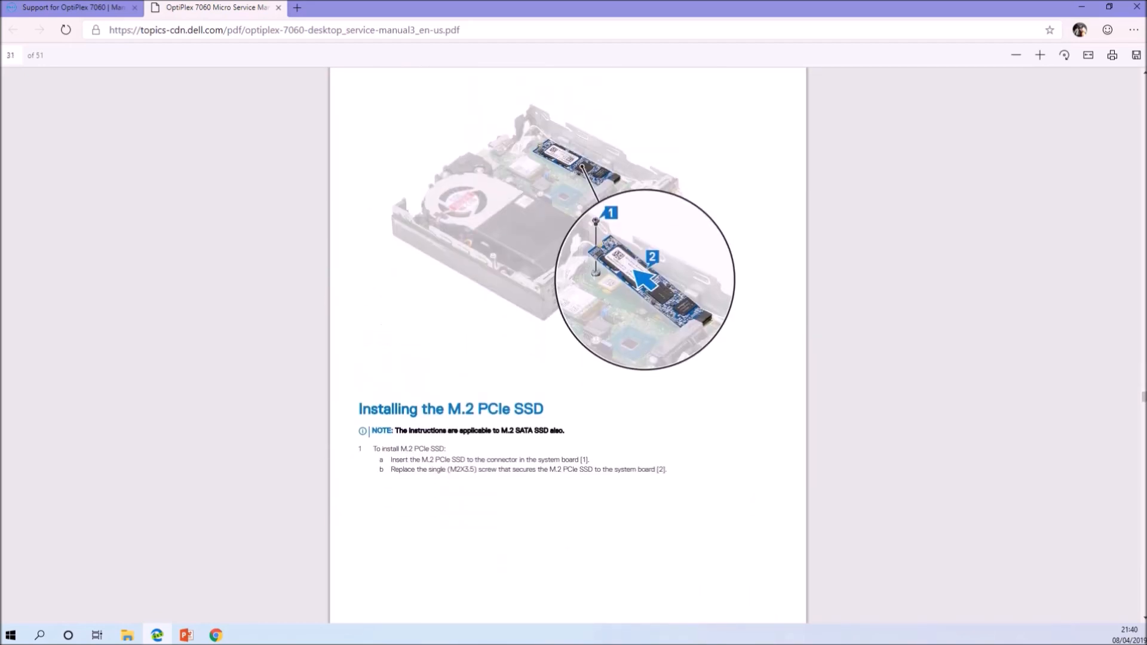
scroll("down", 3)
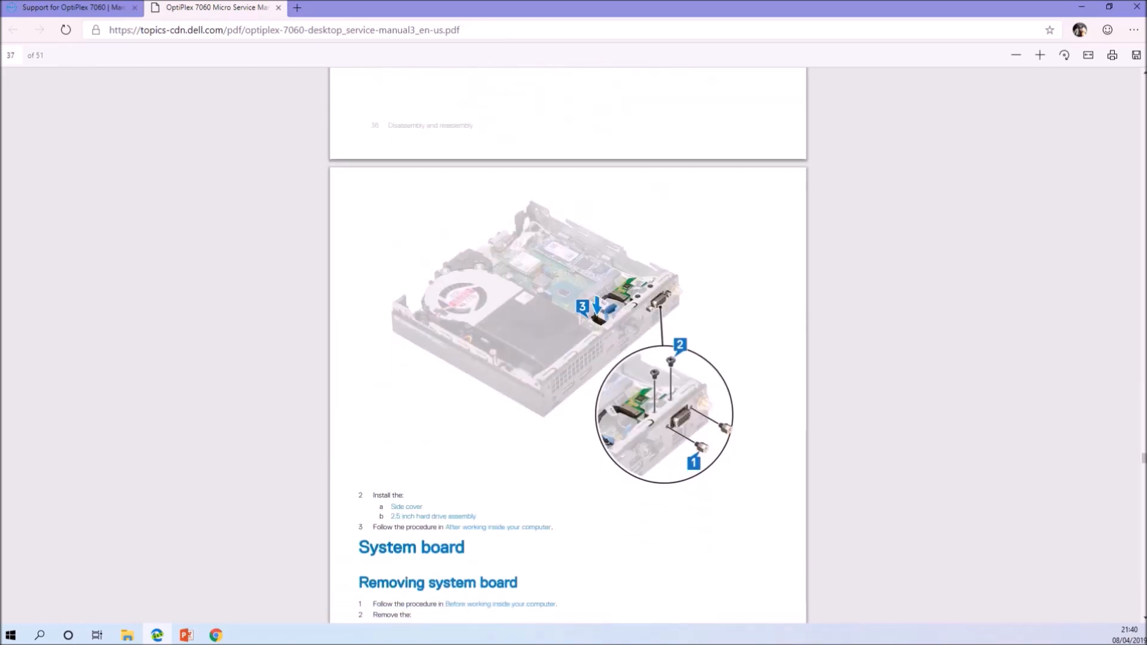
scroll("down", 3)
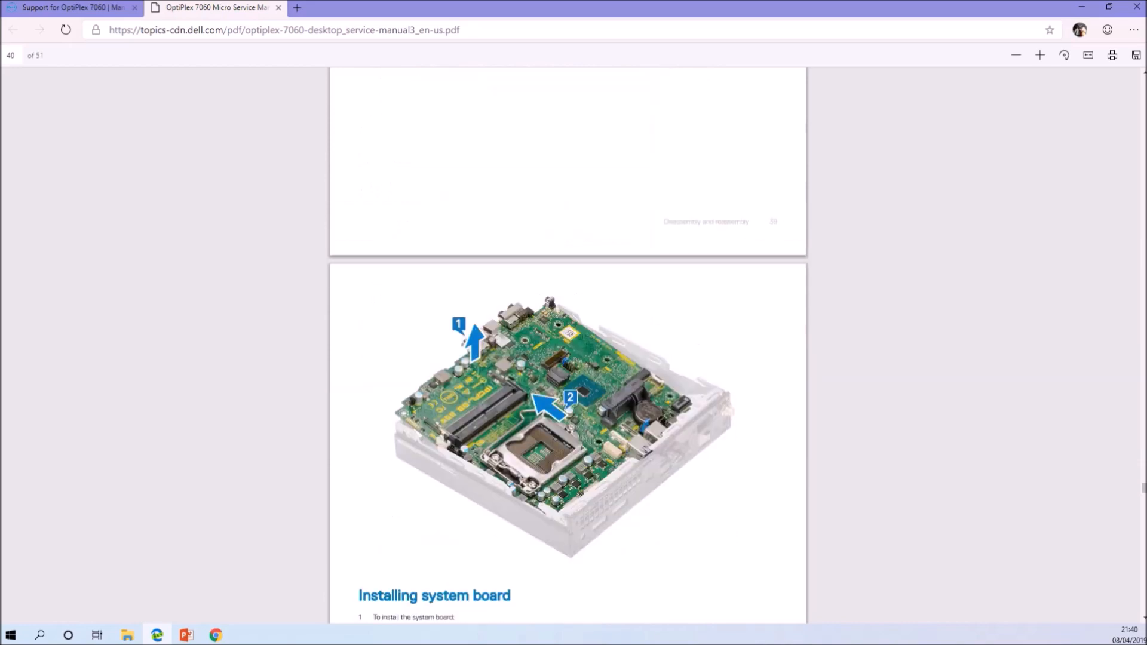
scroll("down", 3)
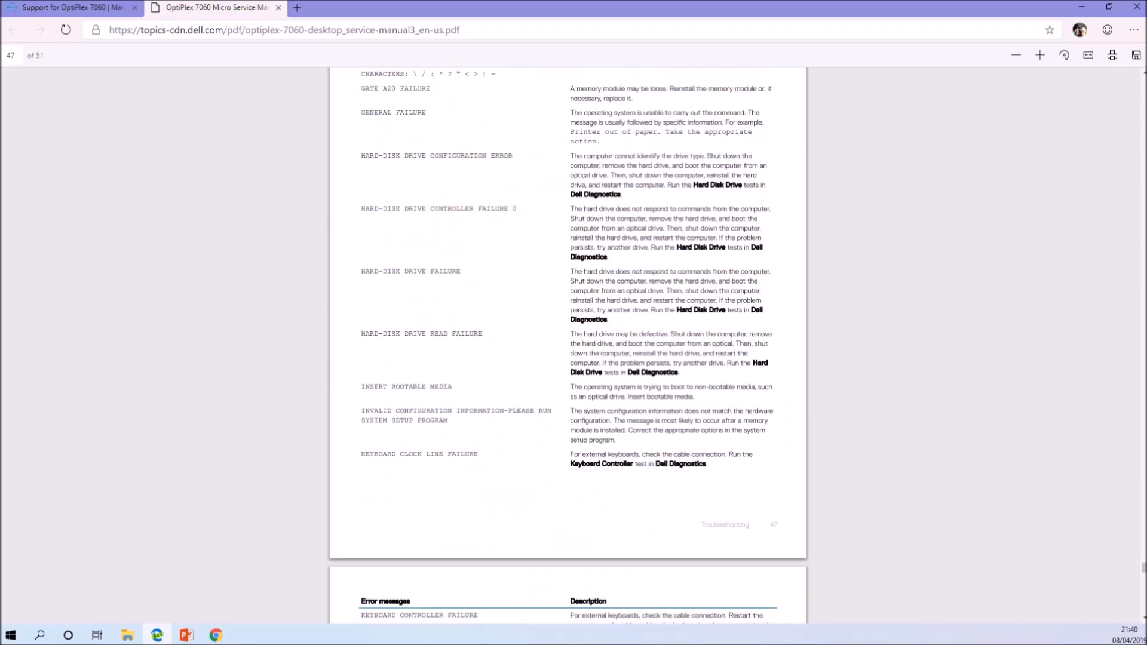
scroll("down", 3)
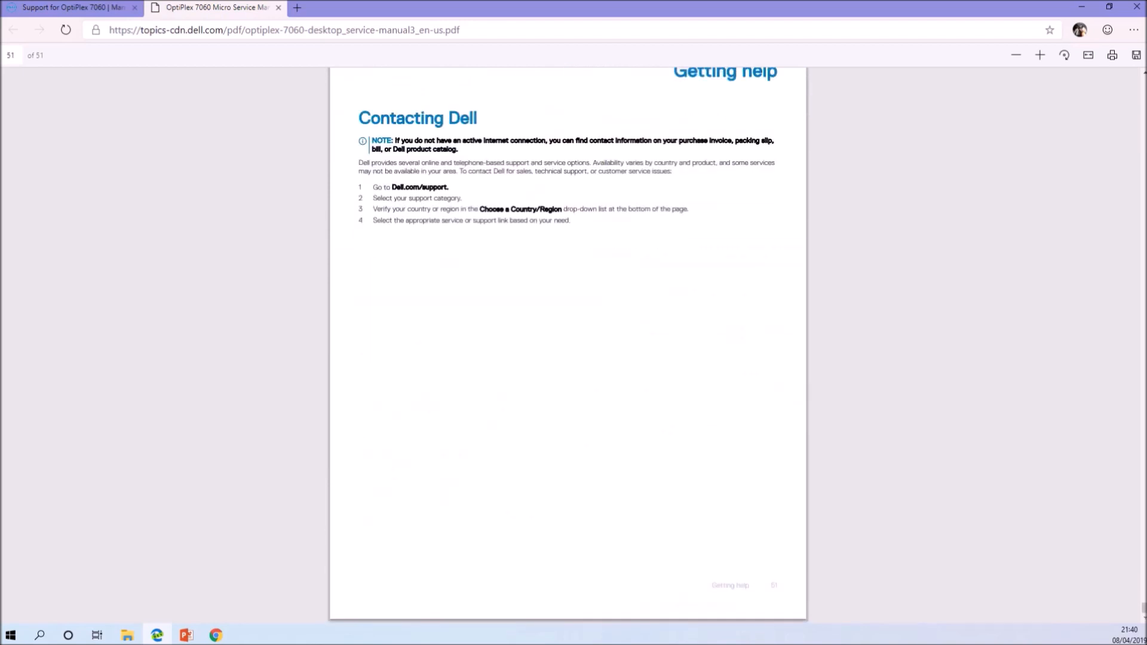
mouse_move(297, 7)
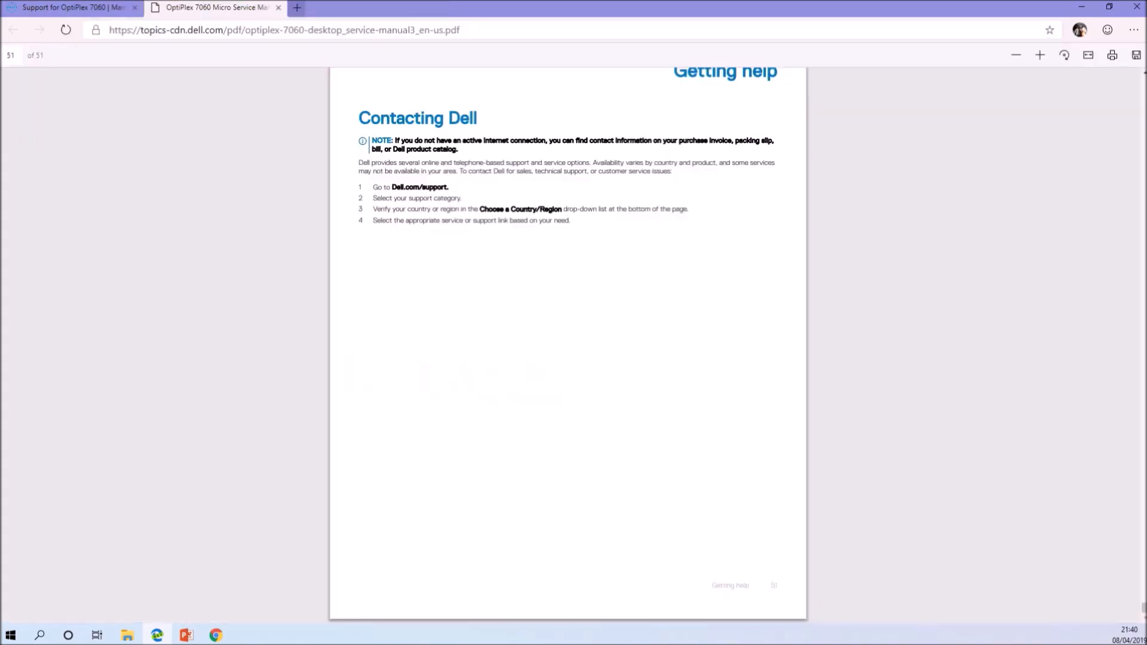
Search 'crucial' and enter the UK version of the Crucial website
type("crucial")
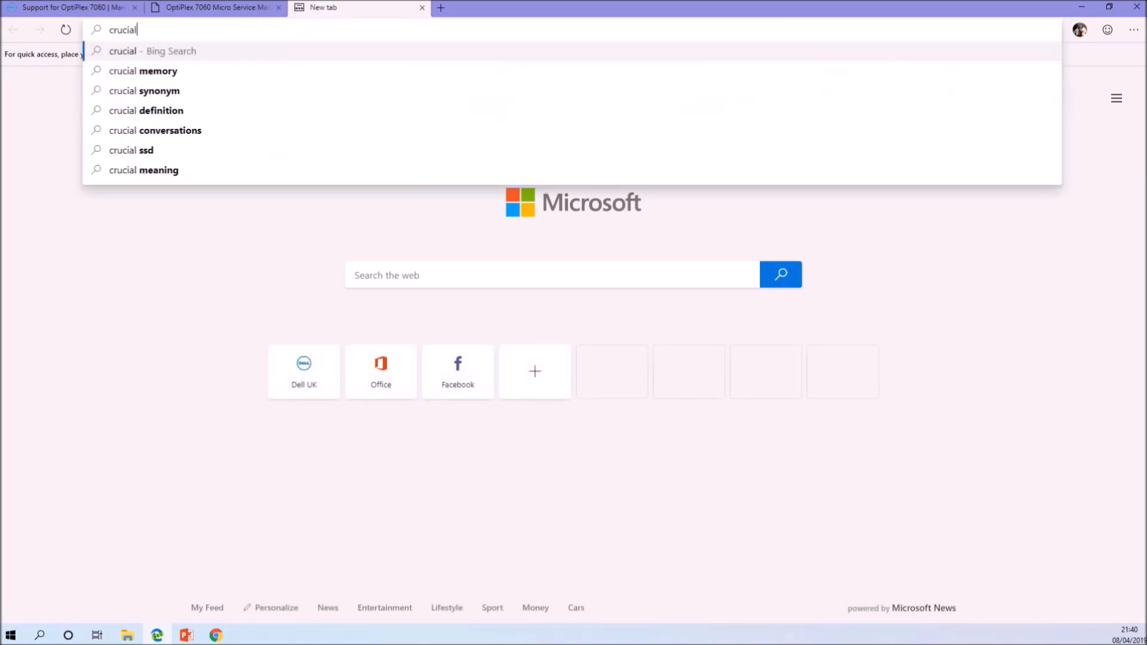
key("Enter")
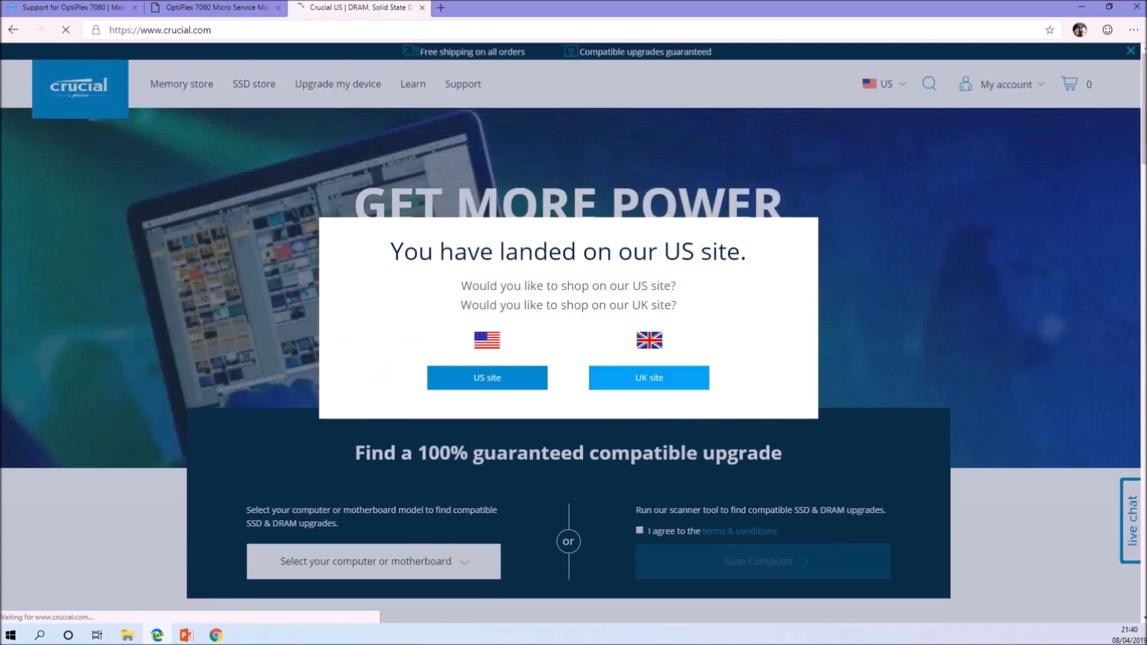
left_click(647, 377)
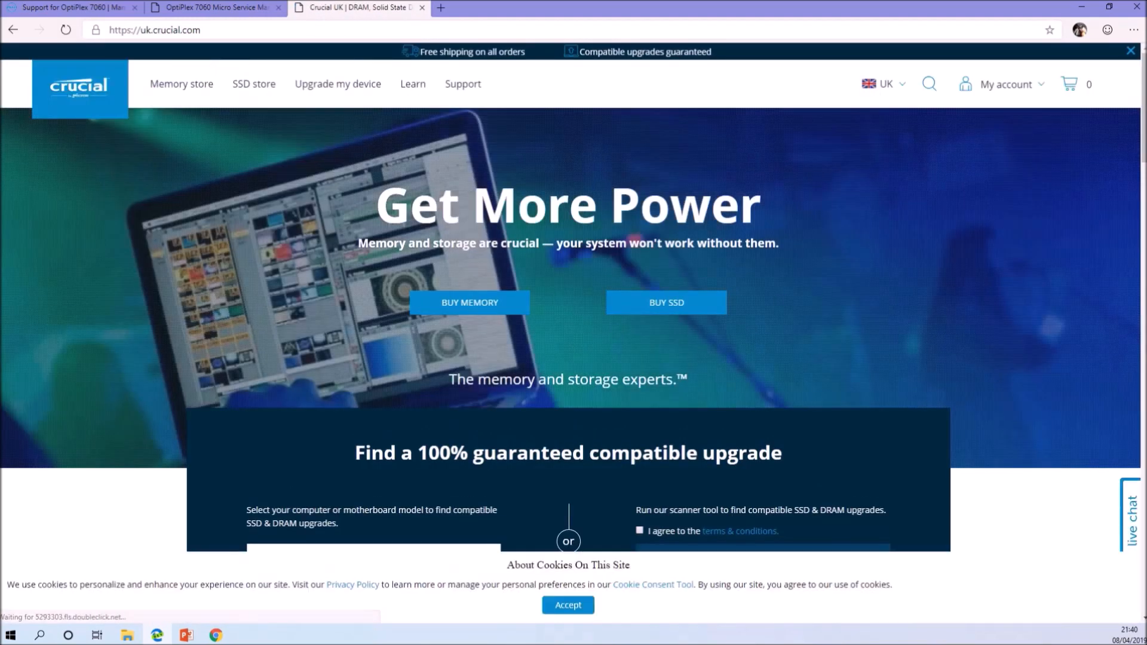
Use the computer selector to find the Dell OptiPlex 7060 Micro upgrades page
left_click(372, 440)
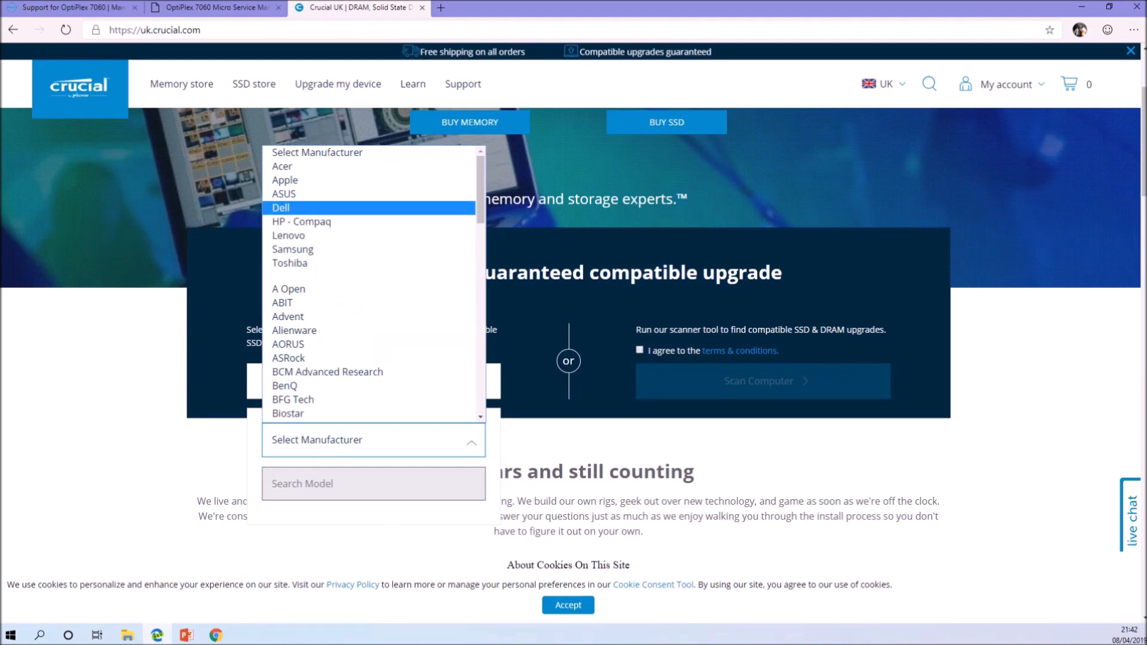
type("o")
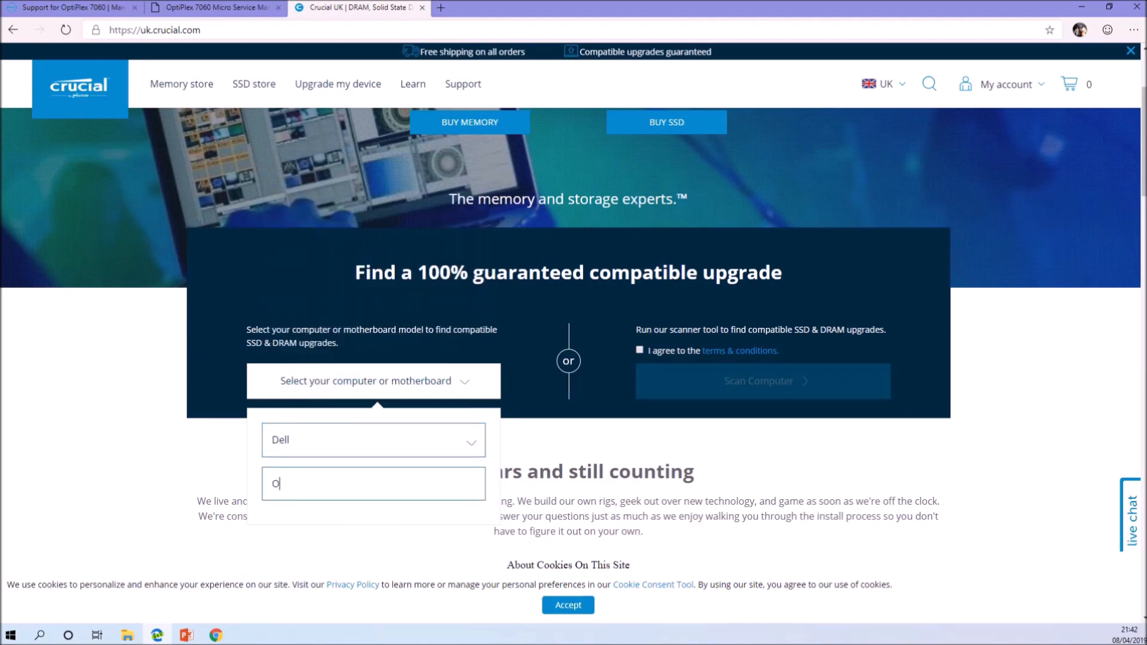
type("ptiPlex 70")
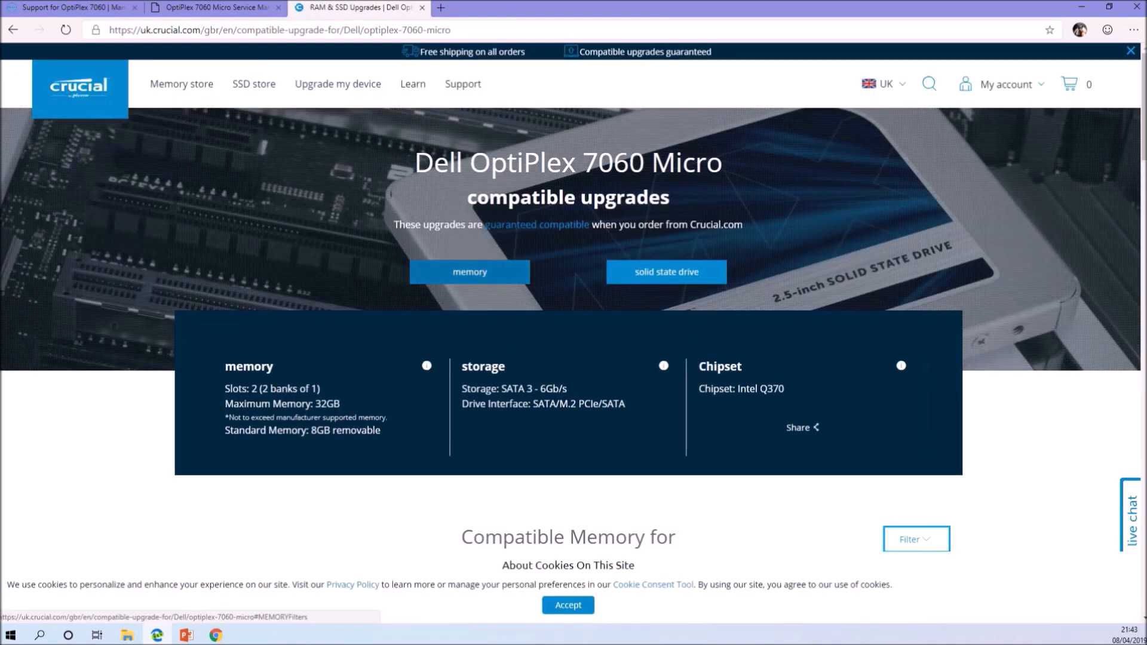
Bring up the compatible SSD list in a new tab and review the compatible memory product list
left_click(666, 273)
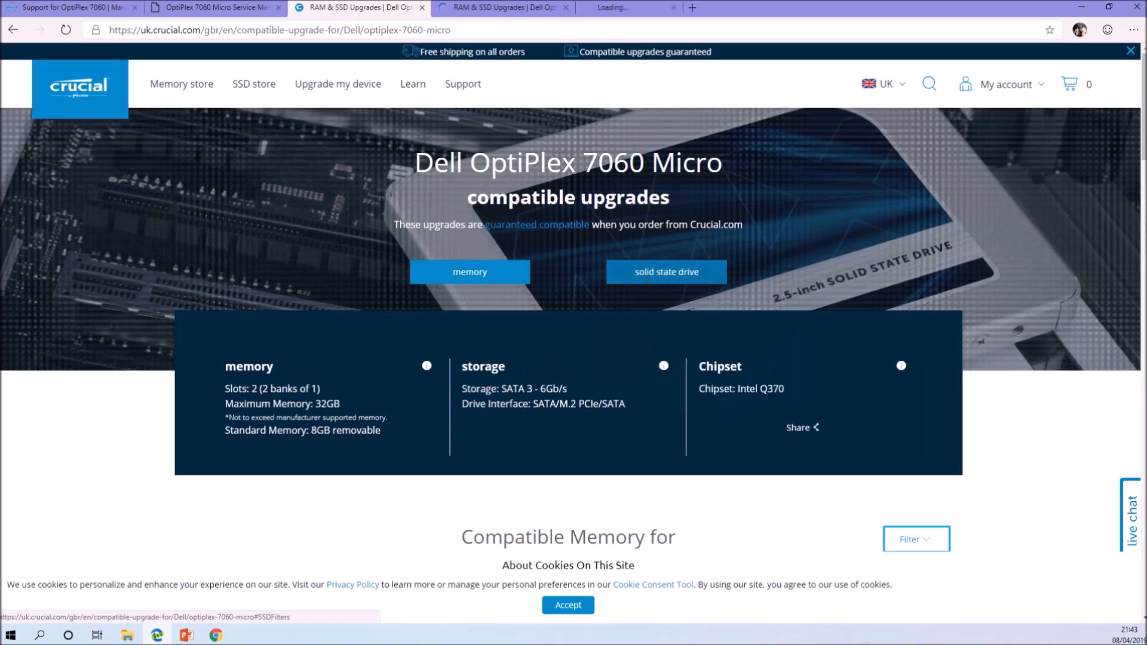
left_click(468, 271)
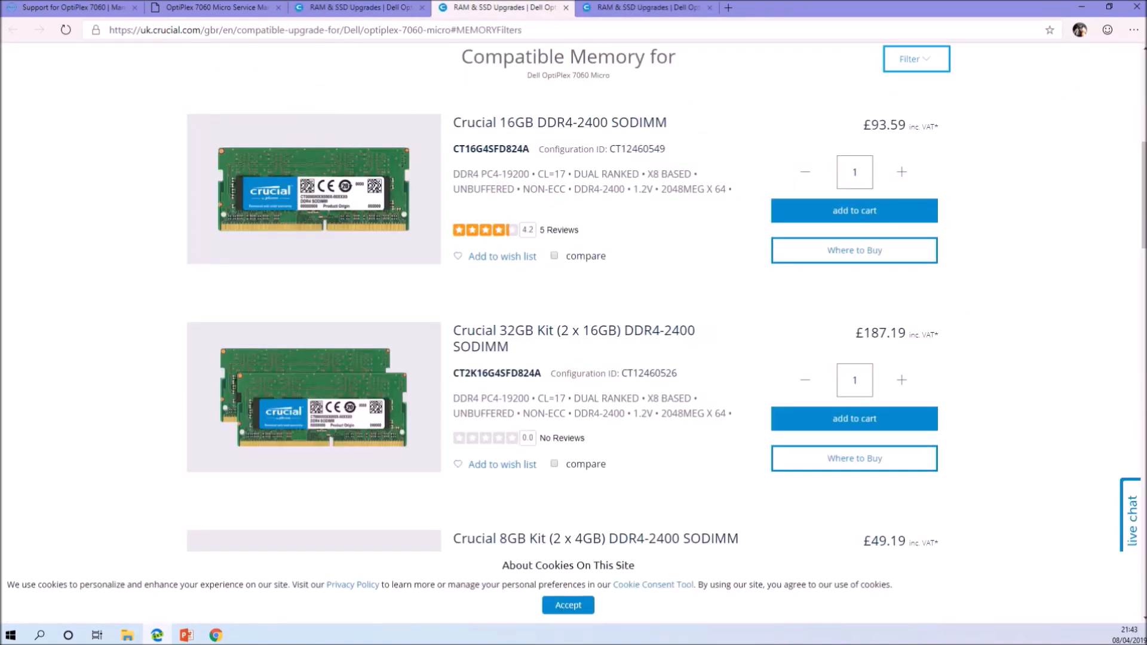
scroll("down", 3)
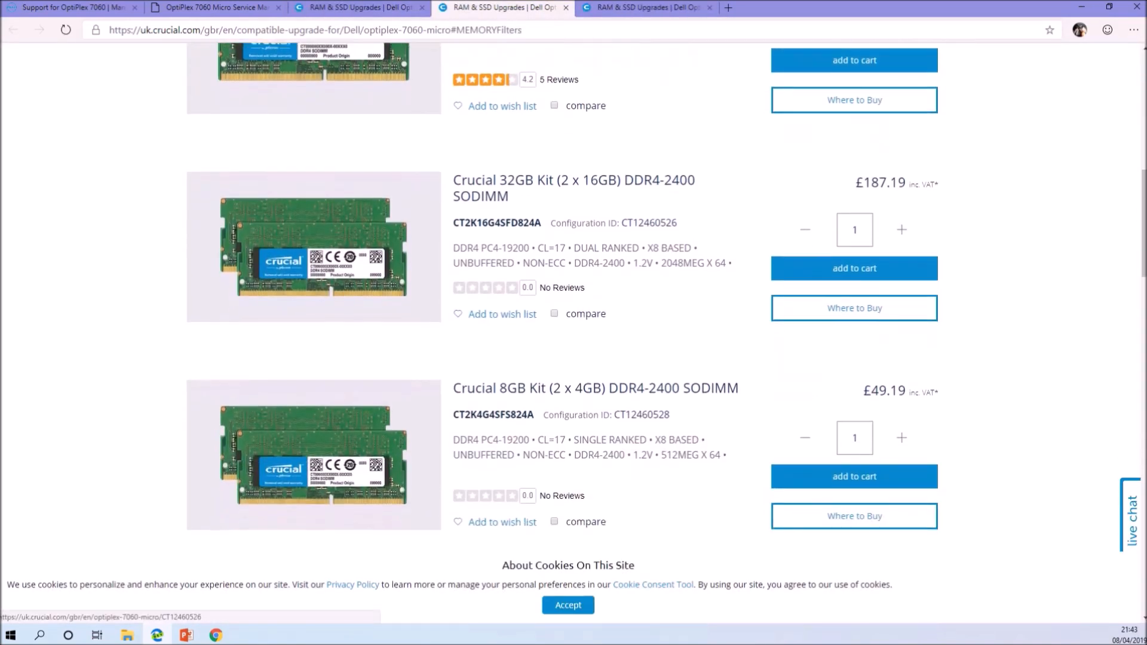
scroll("down", 3)
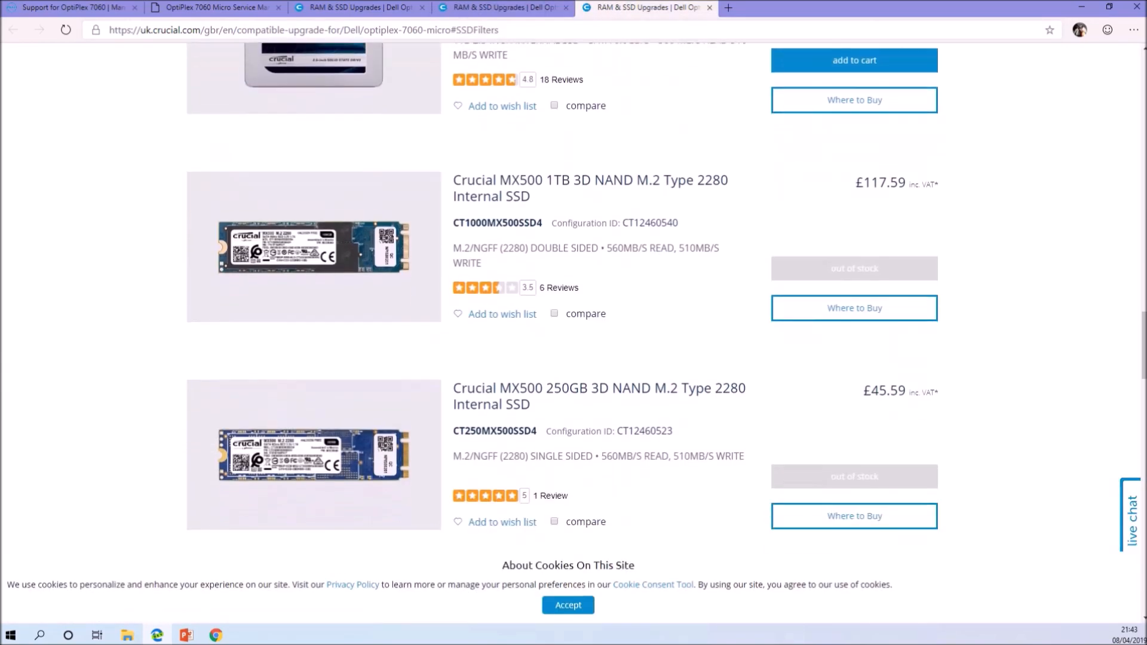
scroll("down", 3)
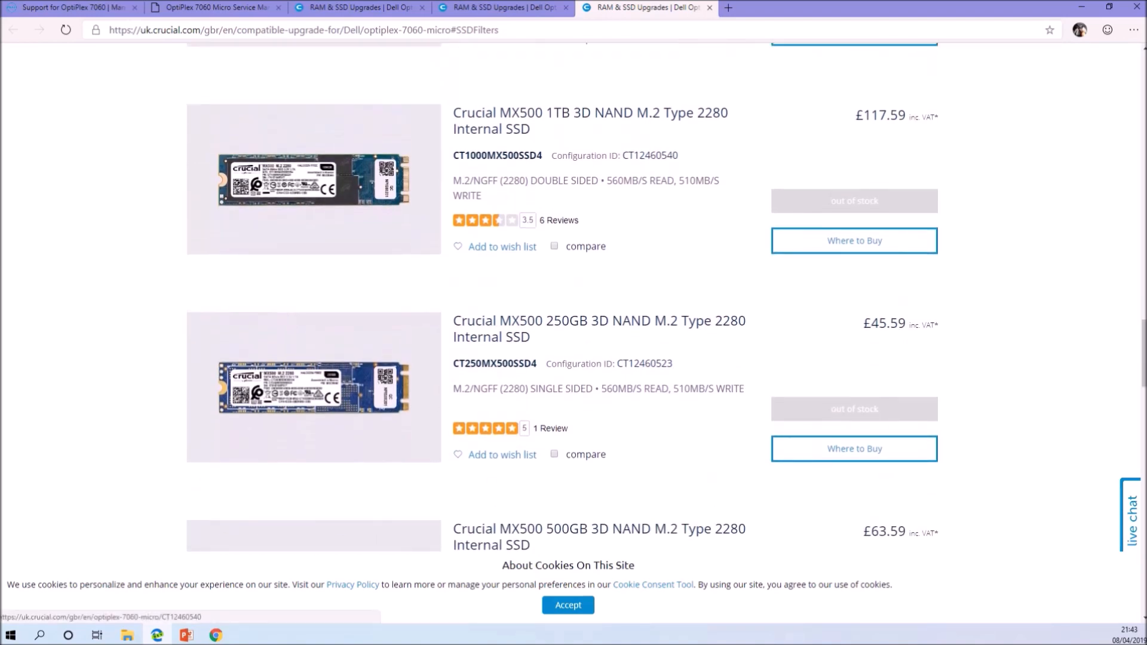
scroll("down", 3)
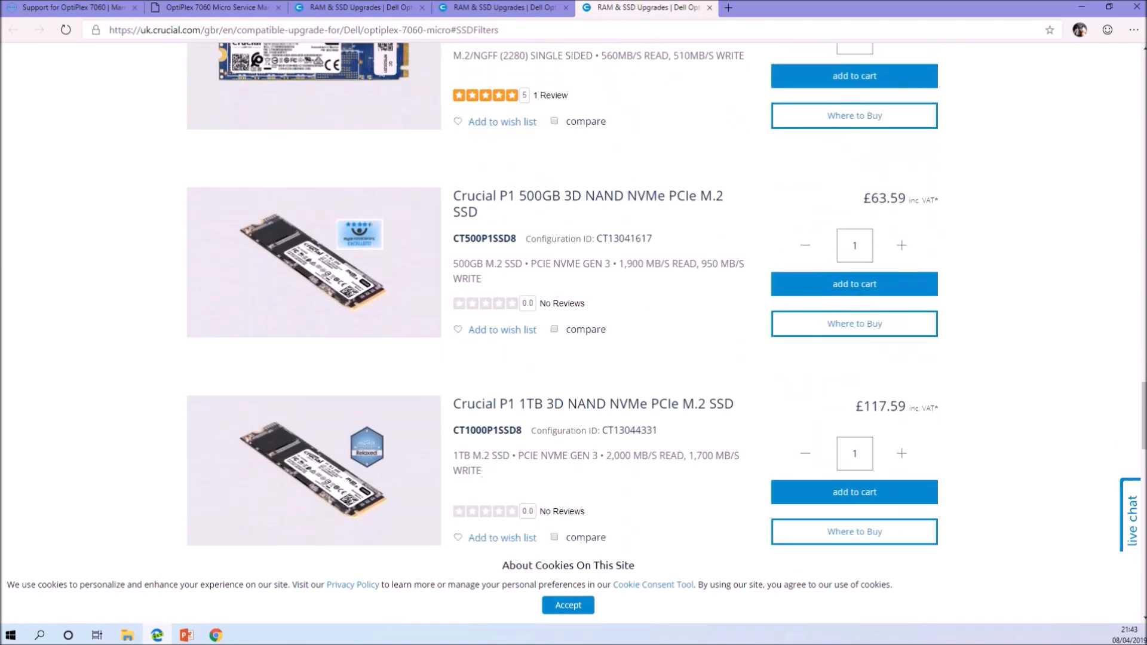
scroll("down", 3)
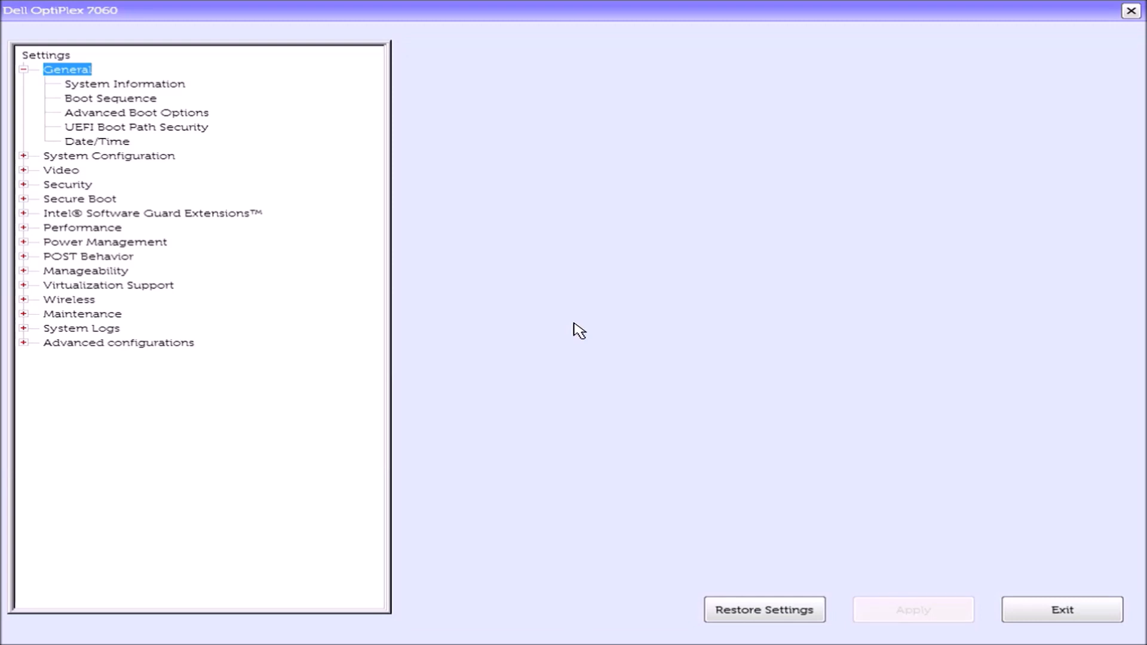
View System Information confirming 32768 MB DDR4 across two 16384 MB DIMMs and both SATA drives
left_click(124, 84)
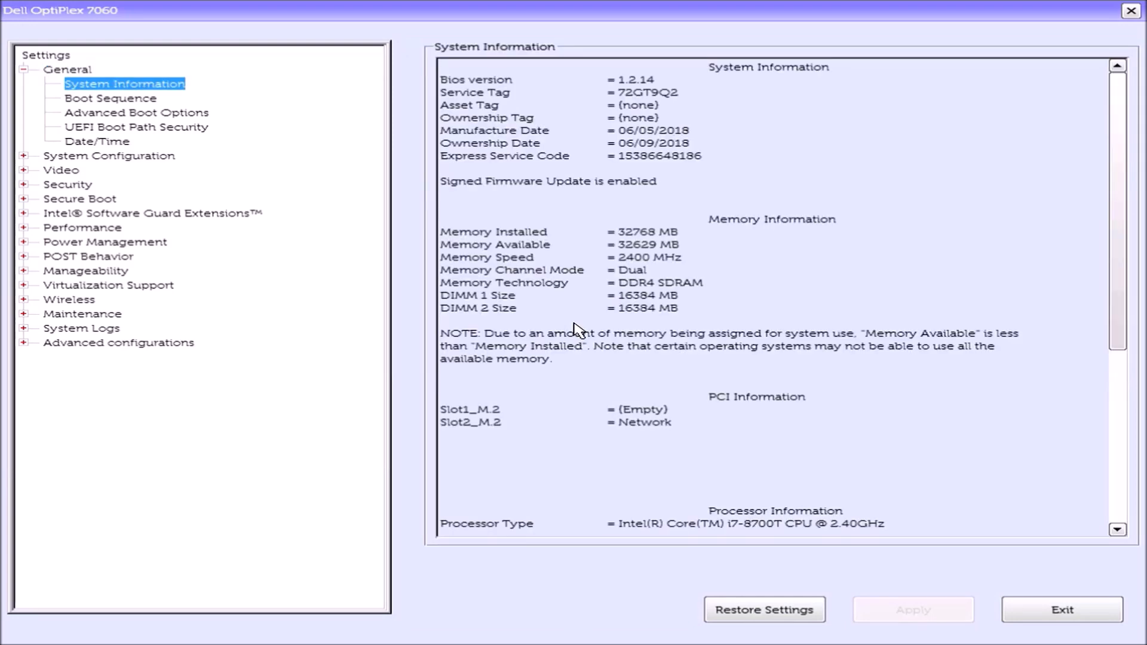
mouse_move(340, 276)
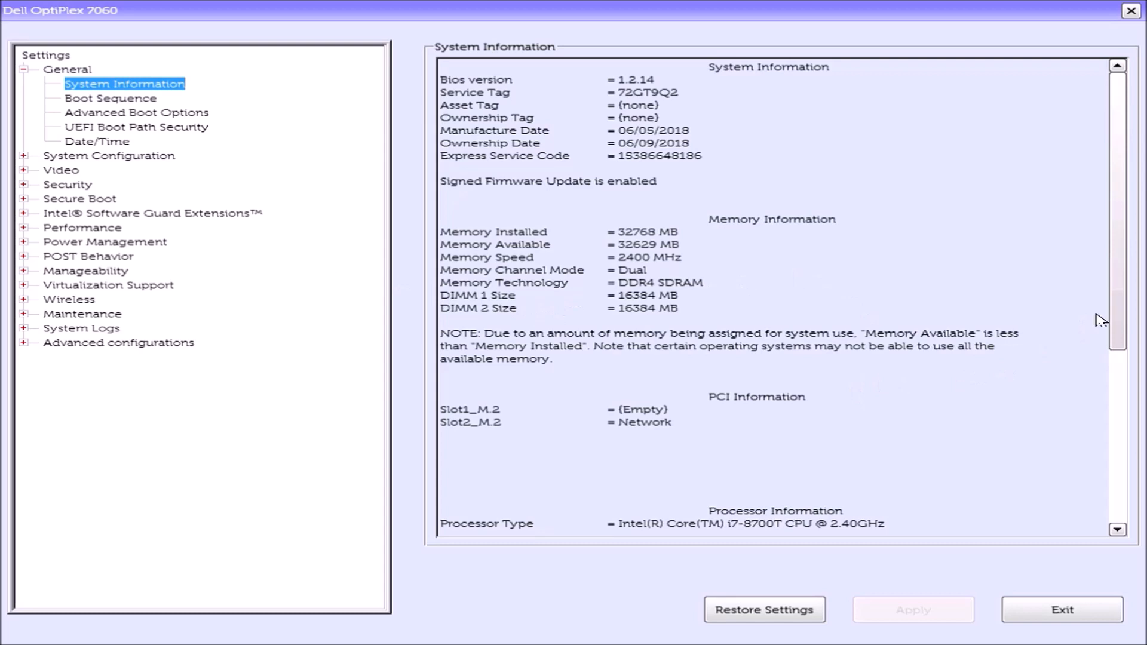
mouse_move(1092, 261)
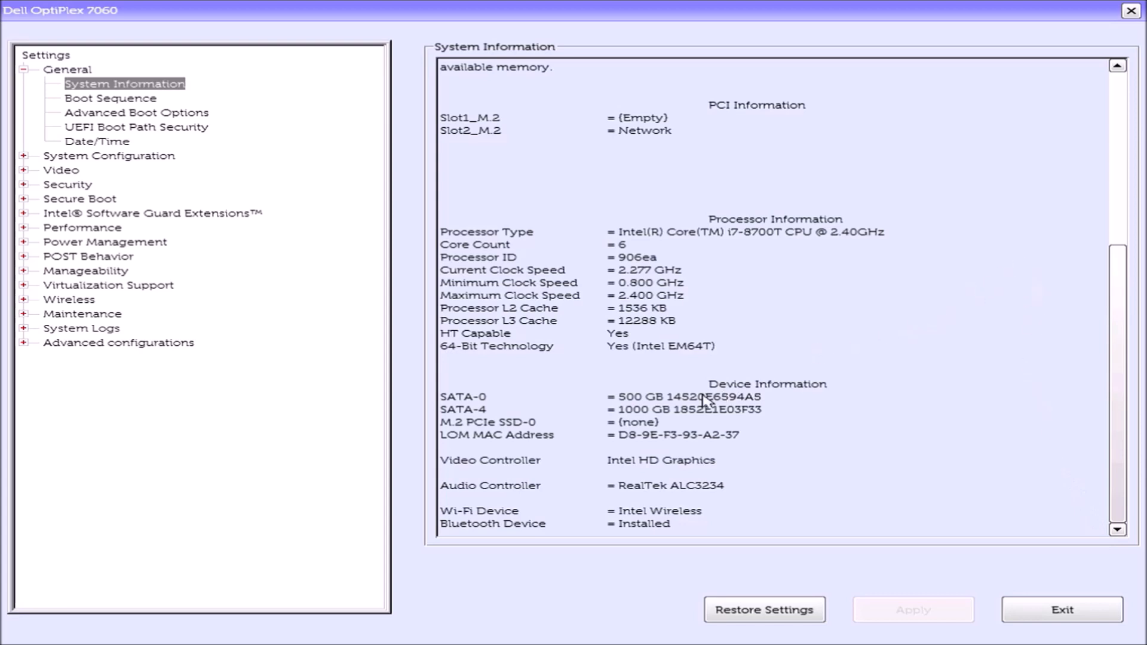
mouse_move(842, 425)
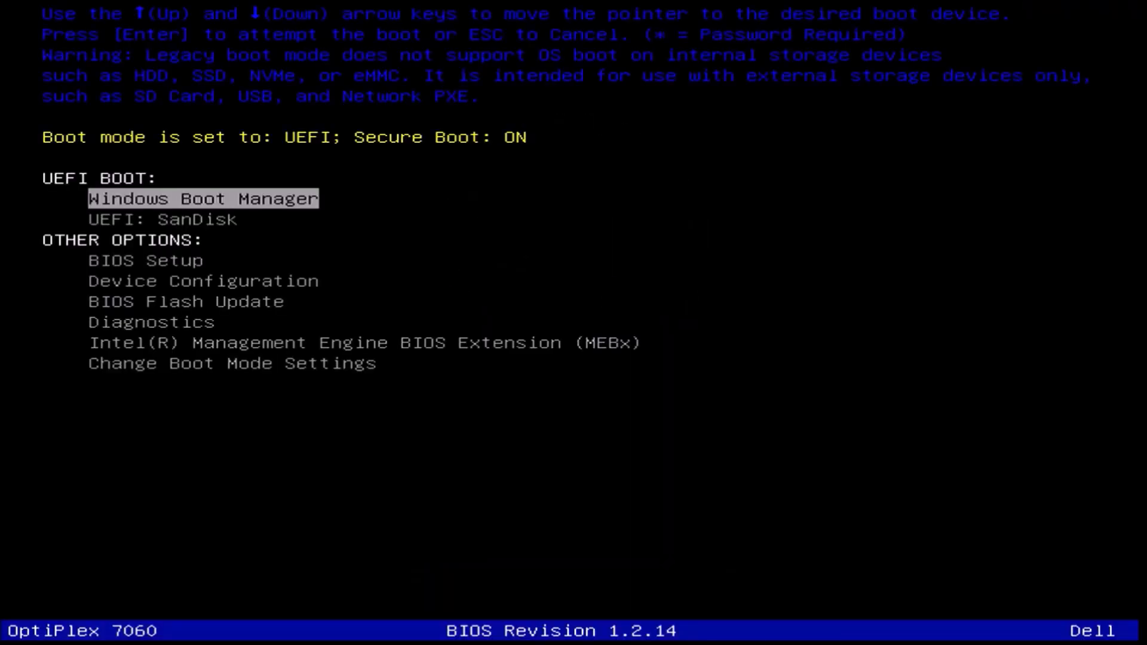
Boot the selected USB device so Windows Setup's language, time and keyboard screen appears
key("enter")
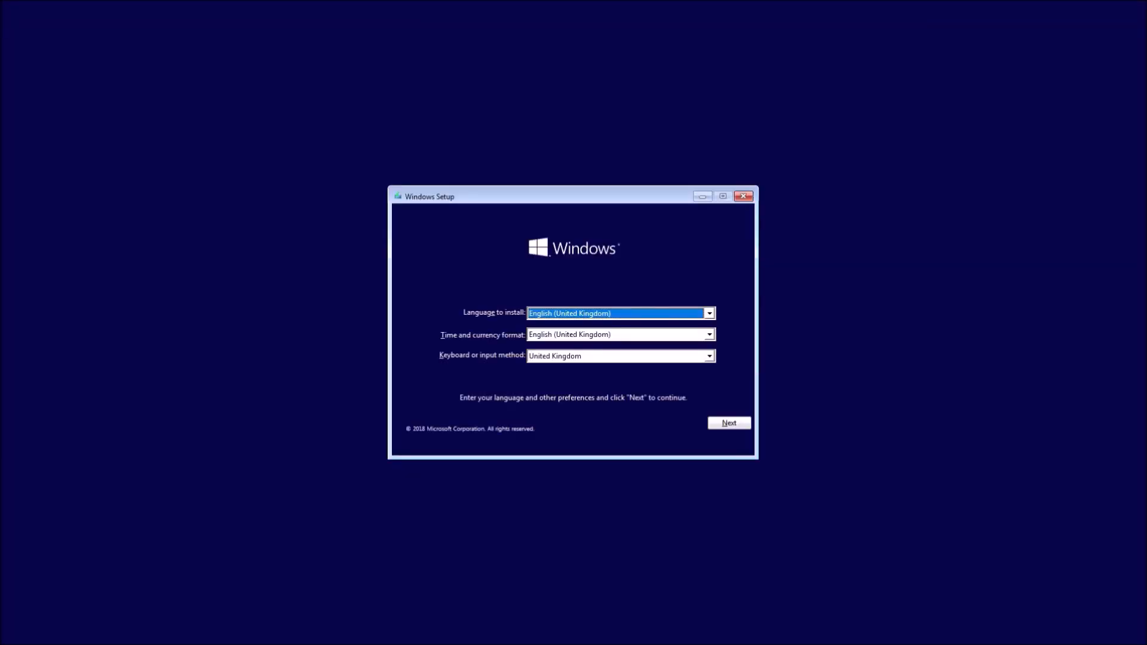